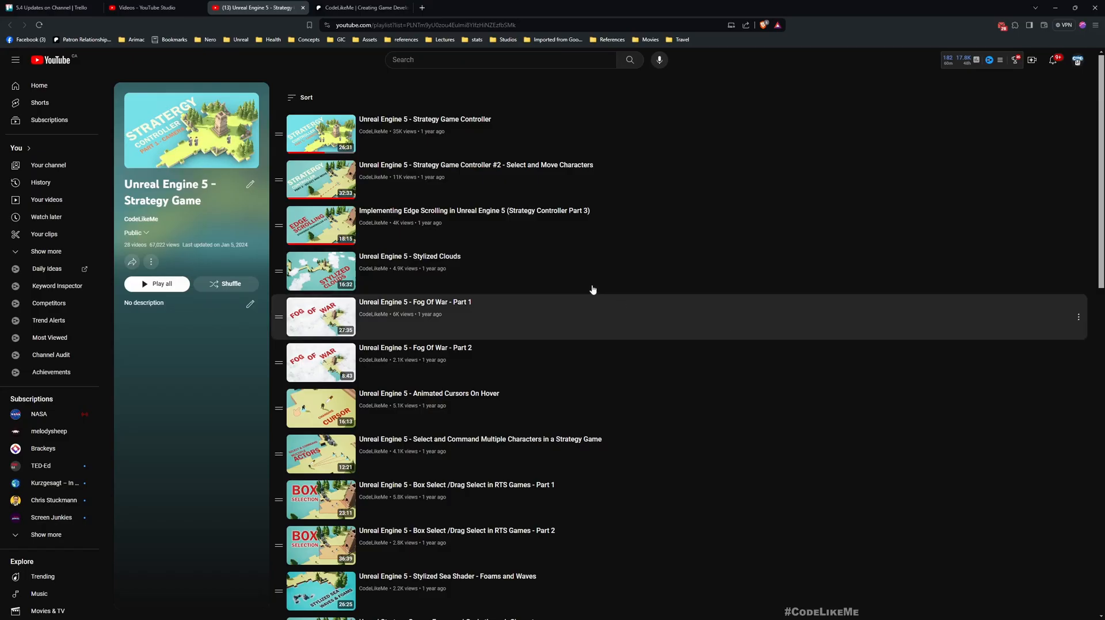
Enter 3 in the Play options Number of Players field.
scroll("down", 3)
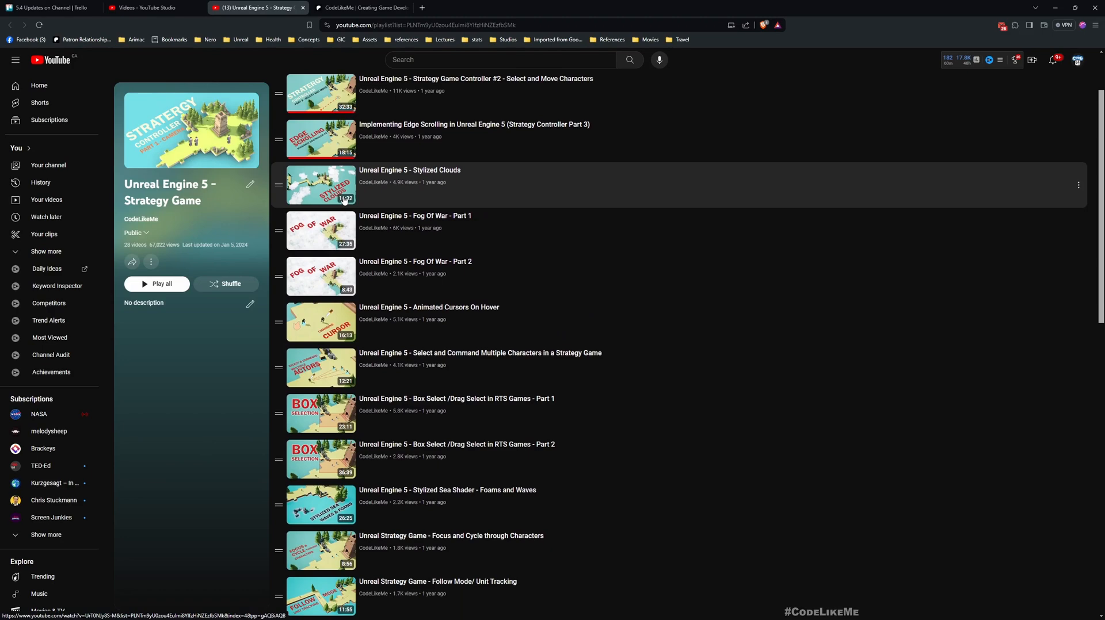
scroll("down", 3)
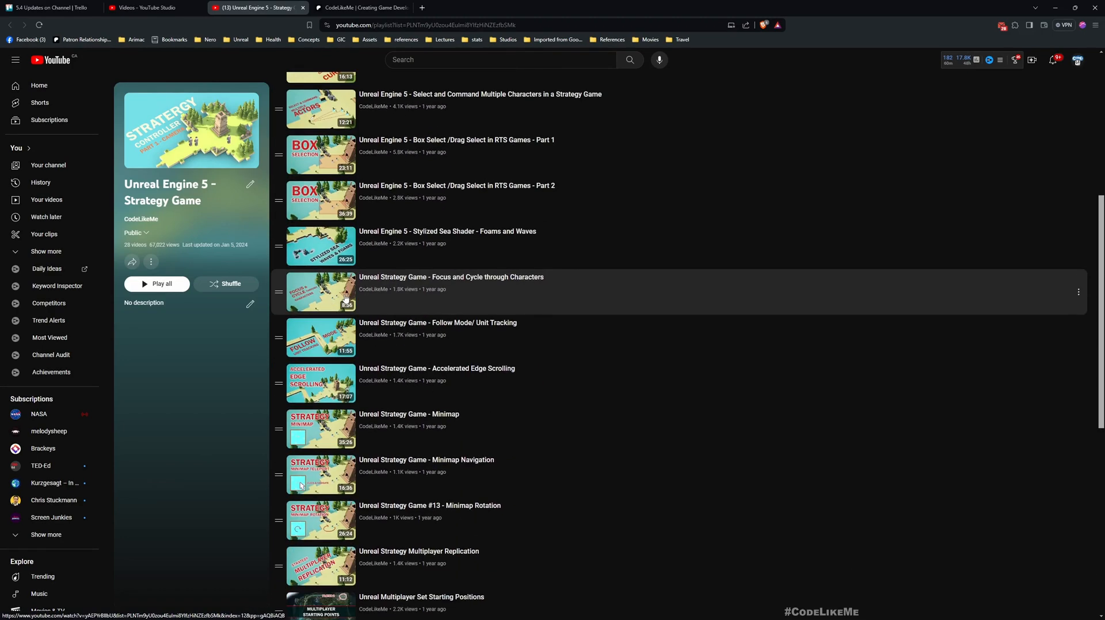
scroll("down", 3)
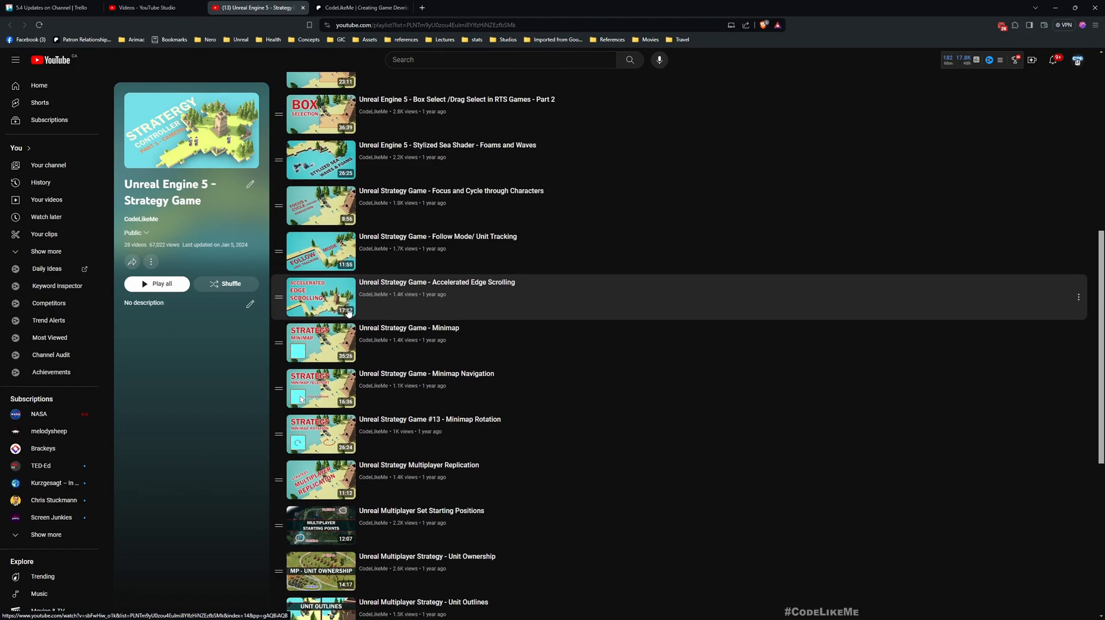
scroll("down", 3)
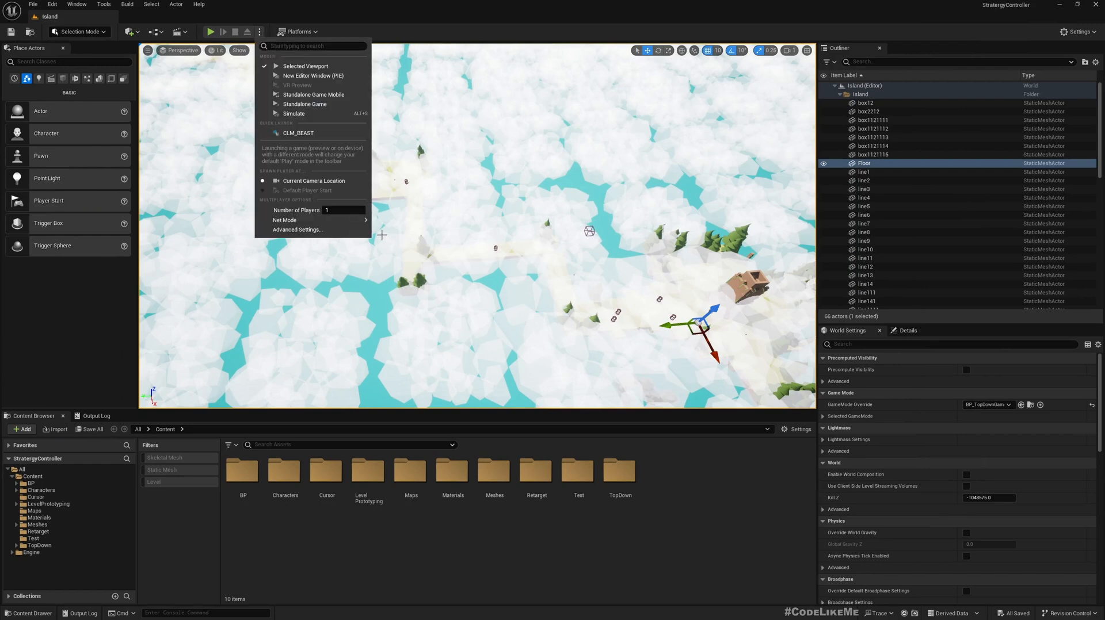
type("3")
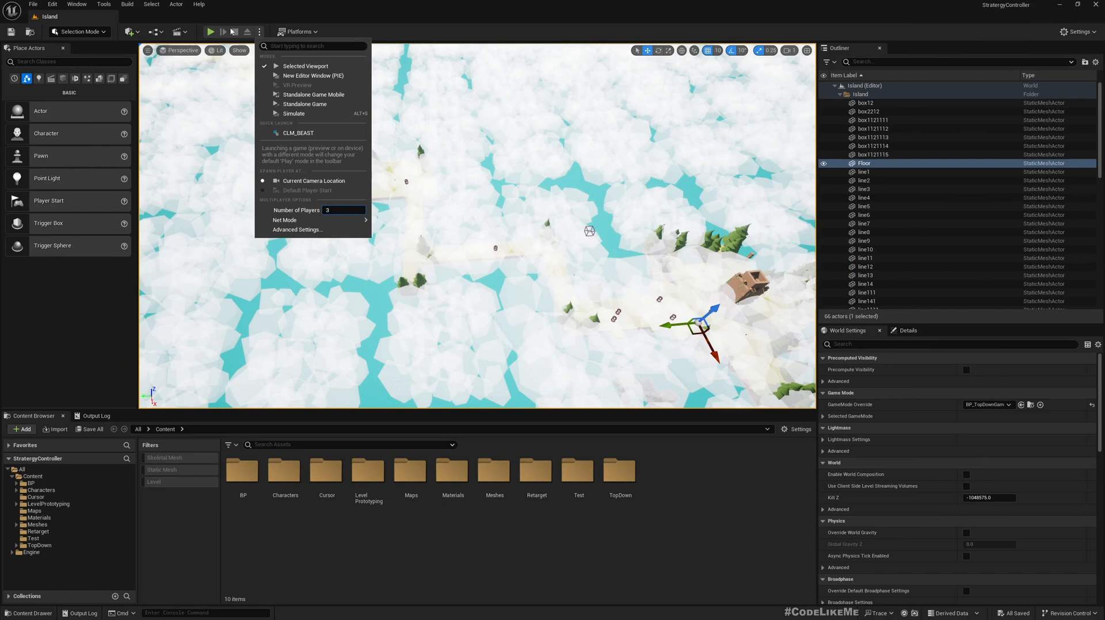
mouse_move(312, 76)
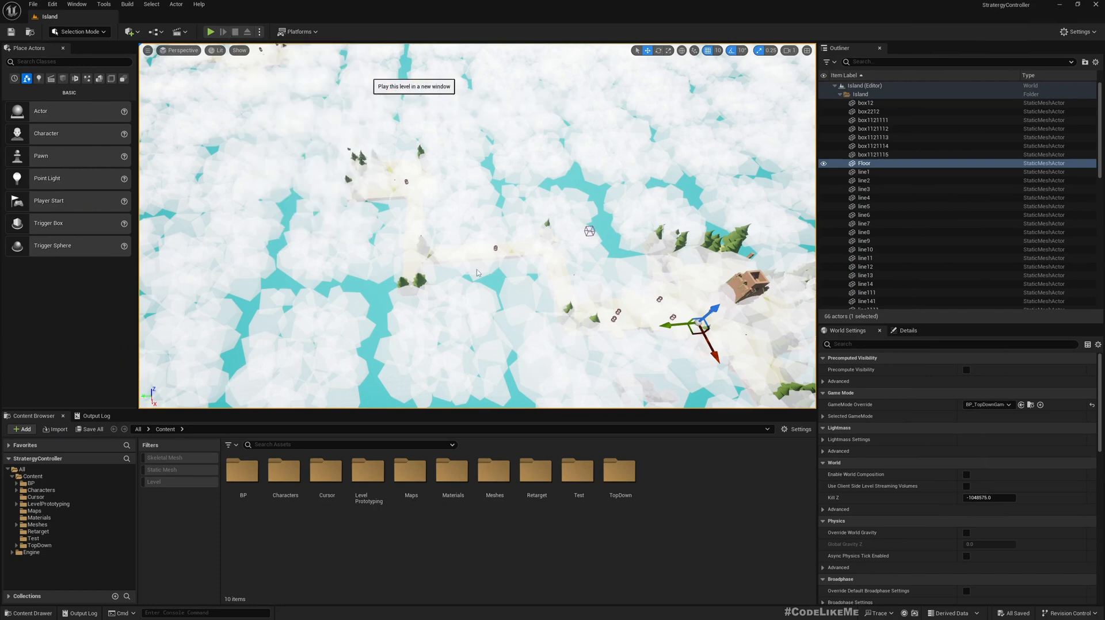
left_click(210, 32)
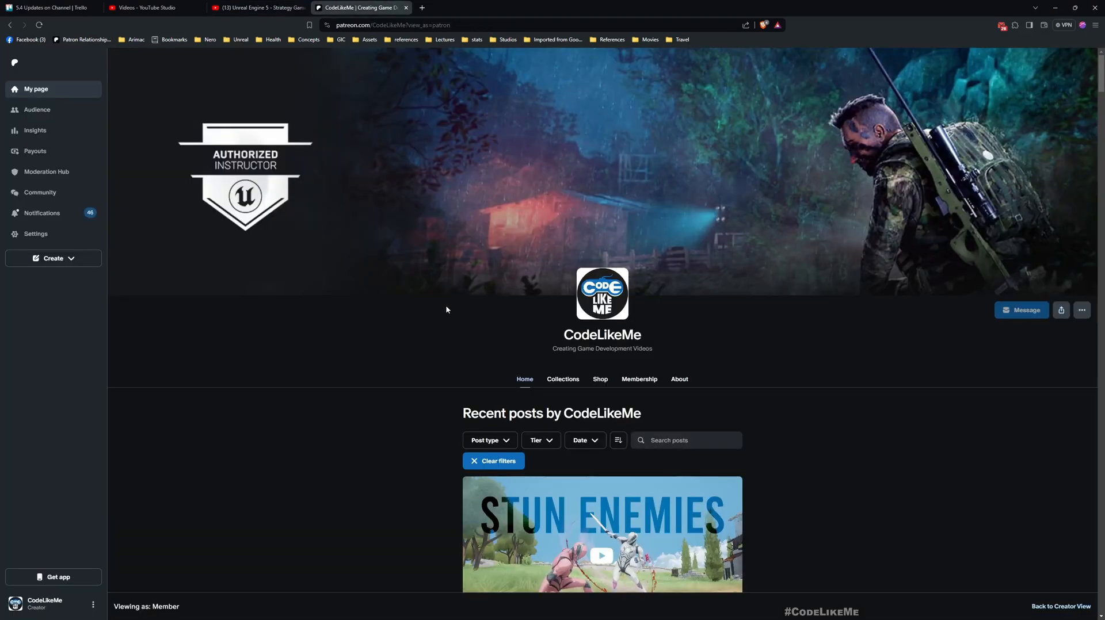
Scroll through the CodeLikeMe Patreon posts, then scroll the Strategy Game playlist to its latest multiplayer episodes.
scroll("down", 3)
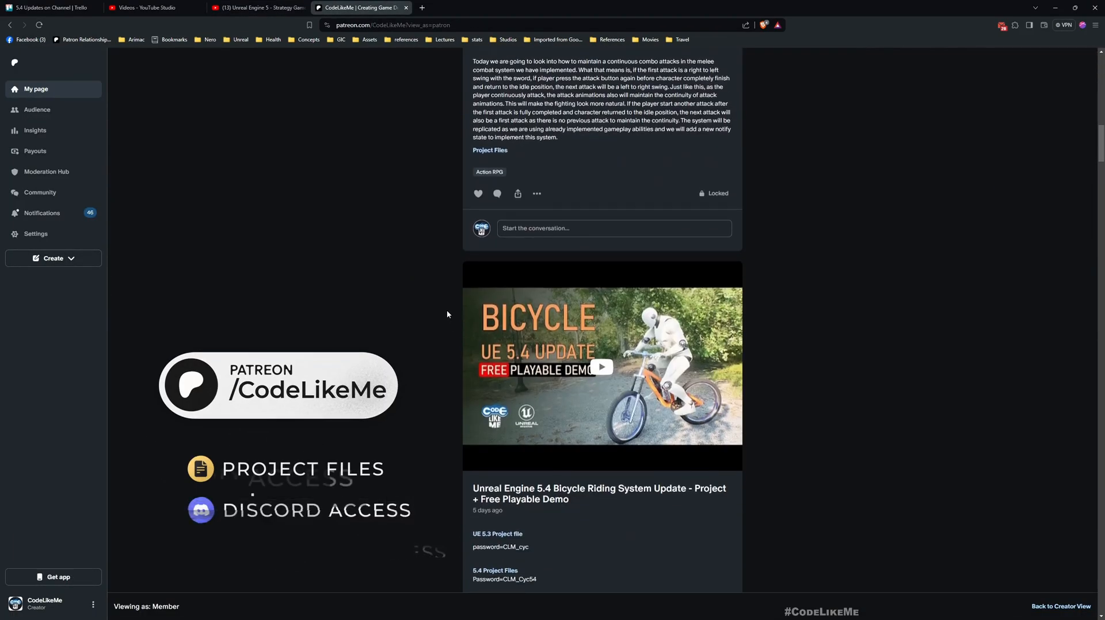
left_click(257, 7)
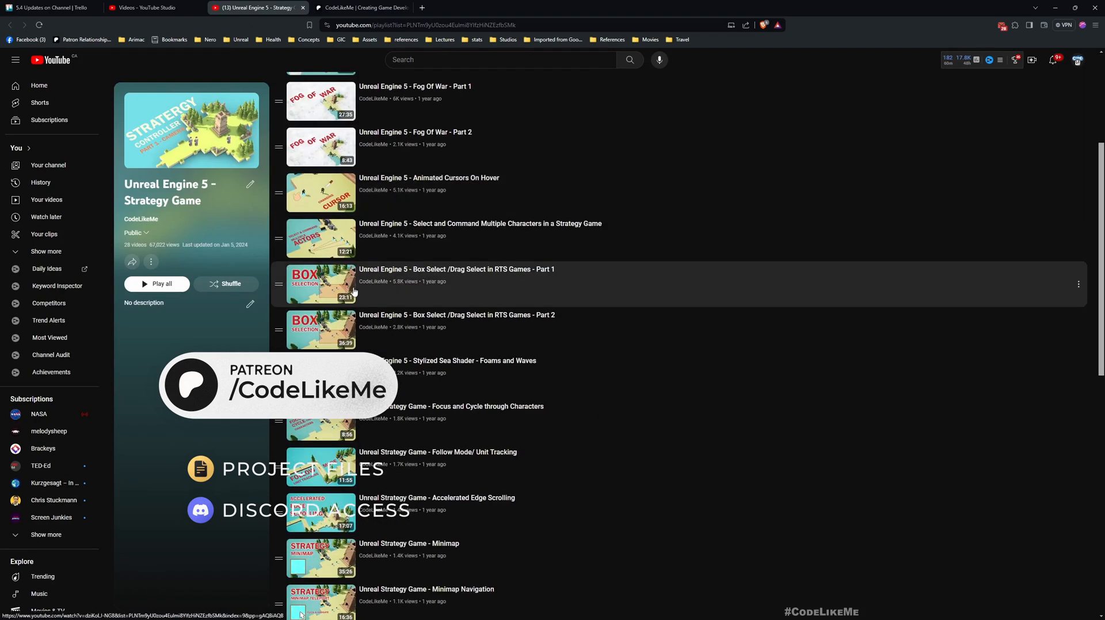
left_click(362, 7)
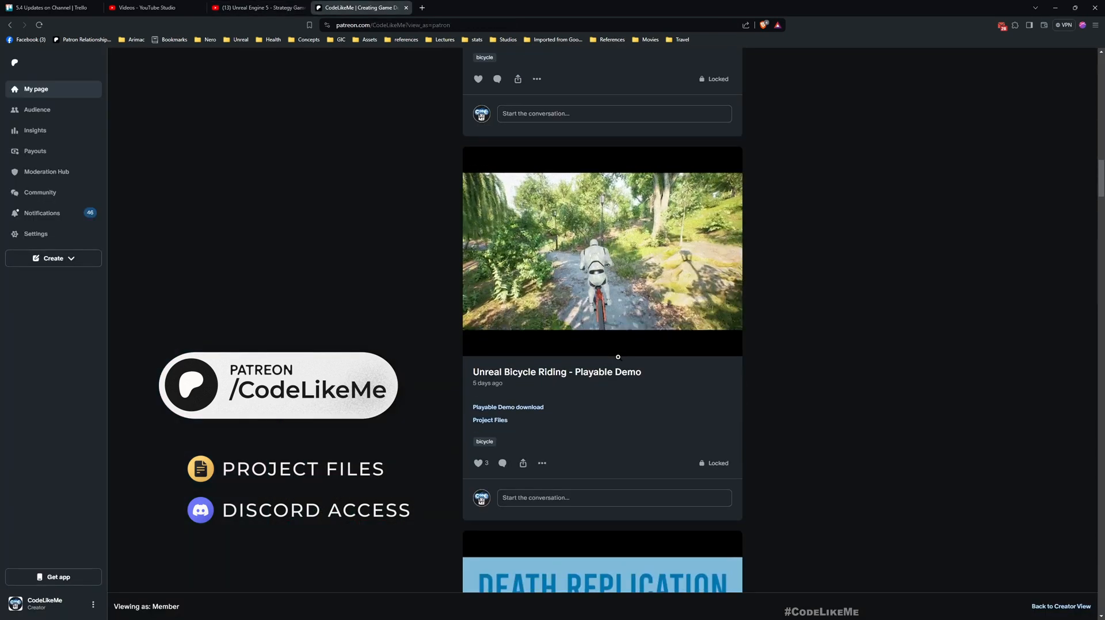
scroll("down", 3)
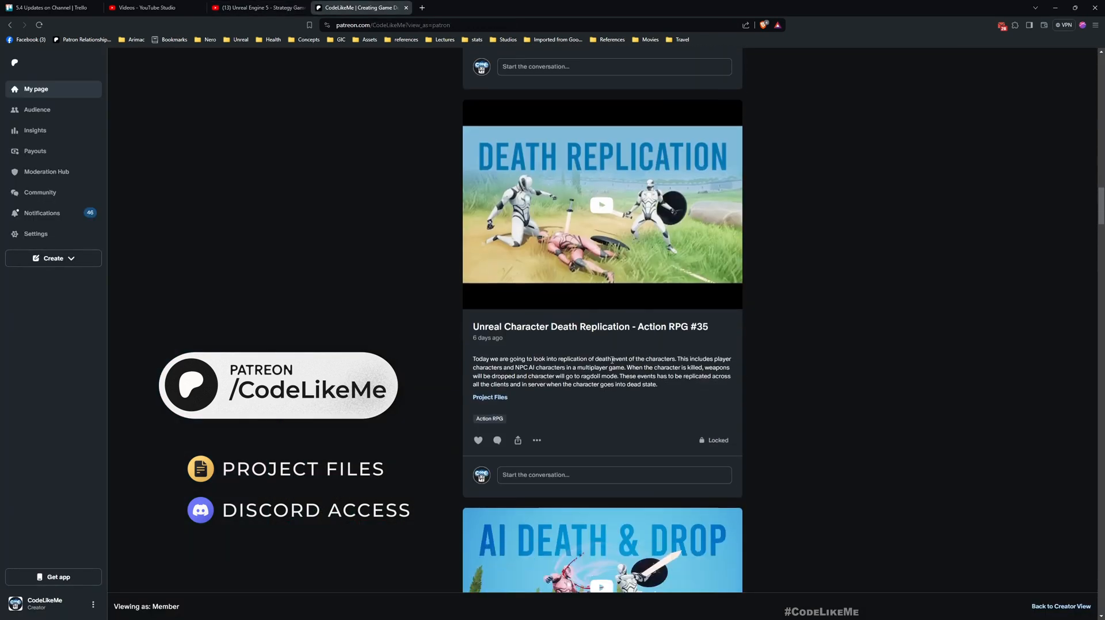
scroll("down", 3)
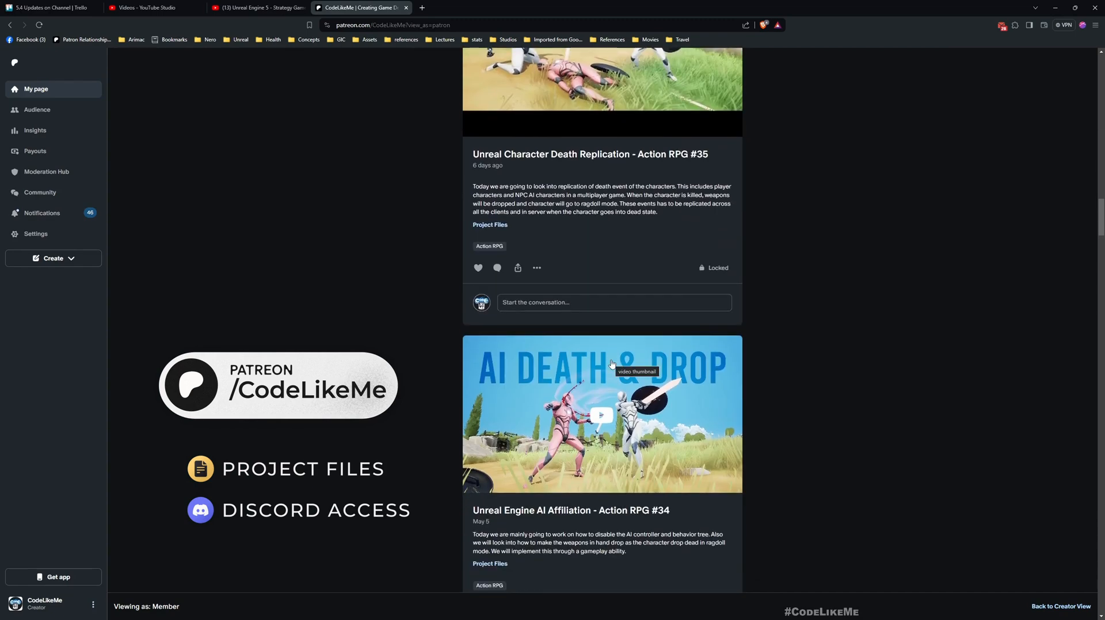
scroll("down", 3)
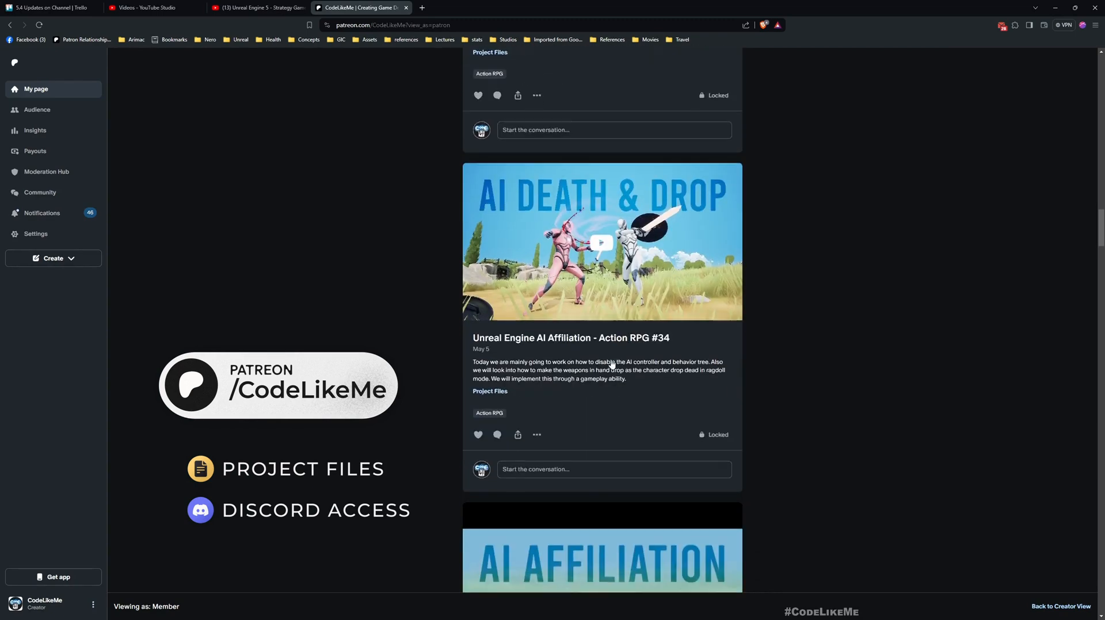
scroll("down", 3)
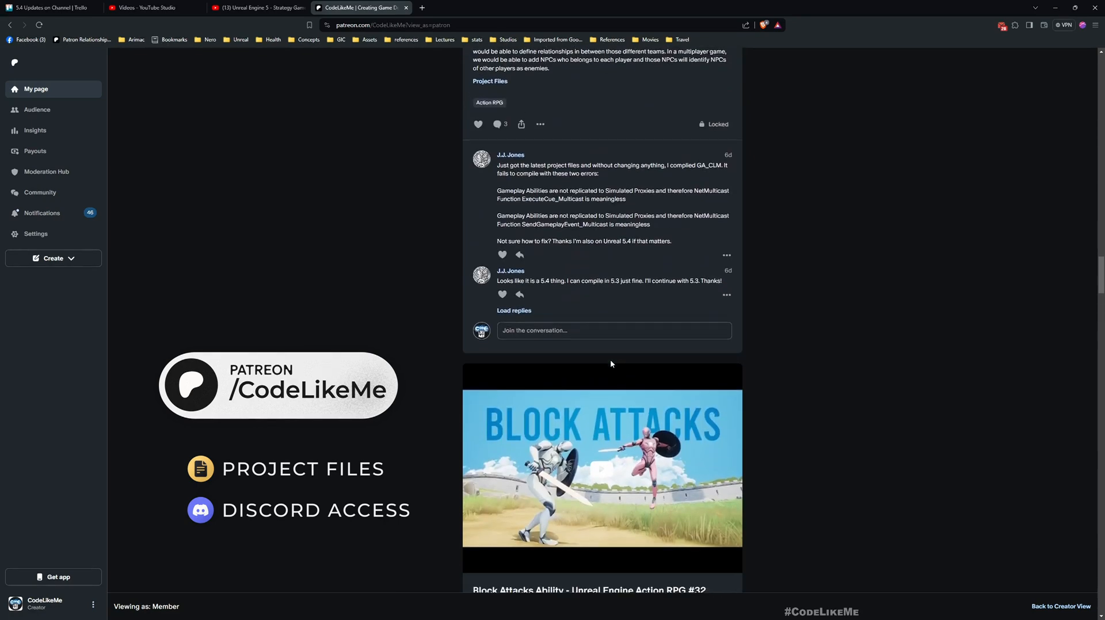
left_click(257, 8)
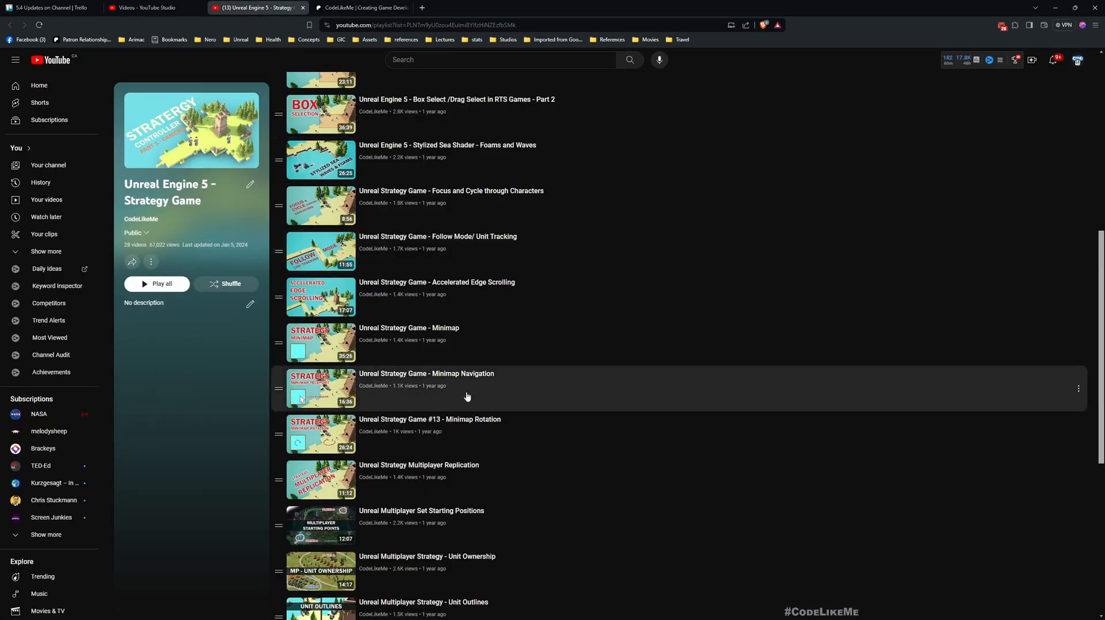
scroll("down", 3)
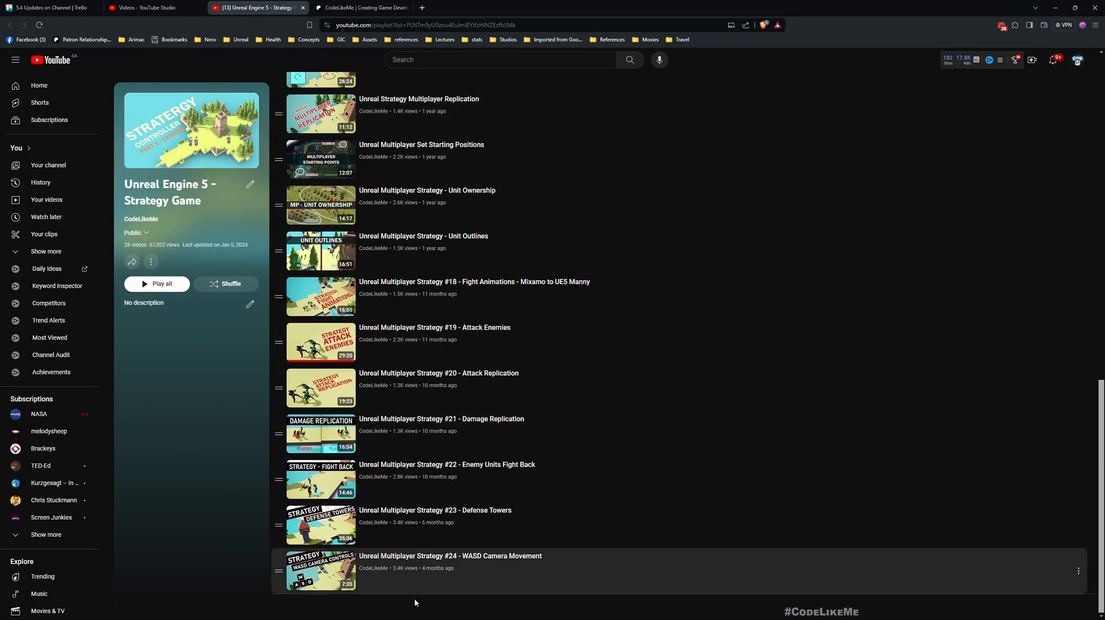